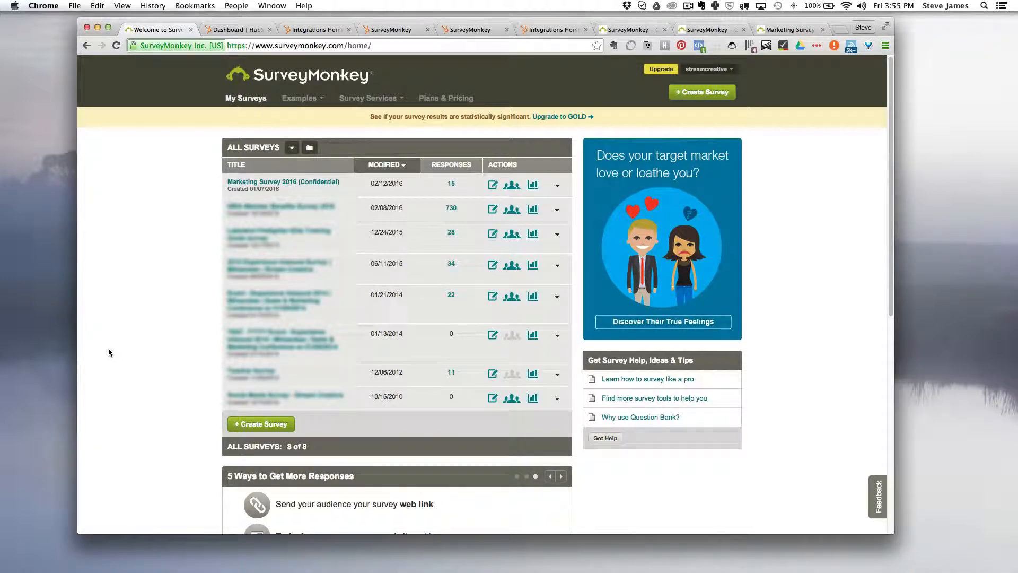
Switch from SurveyMonkey's My Surveys page to the HubSpot marketing dashboard tab
{"action": "left_click", "coordinate": [237, 30]}
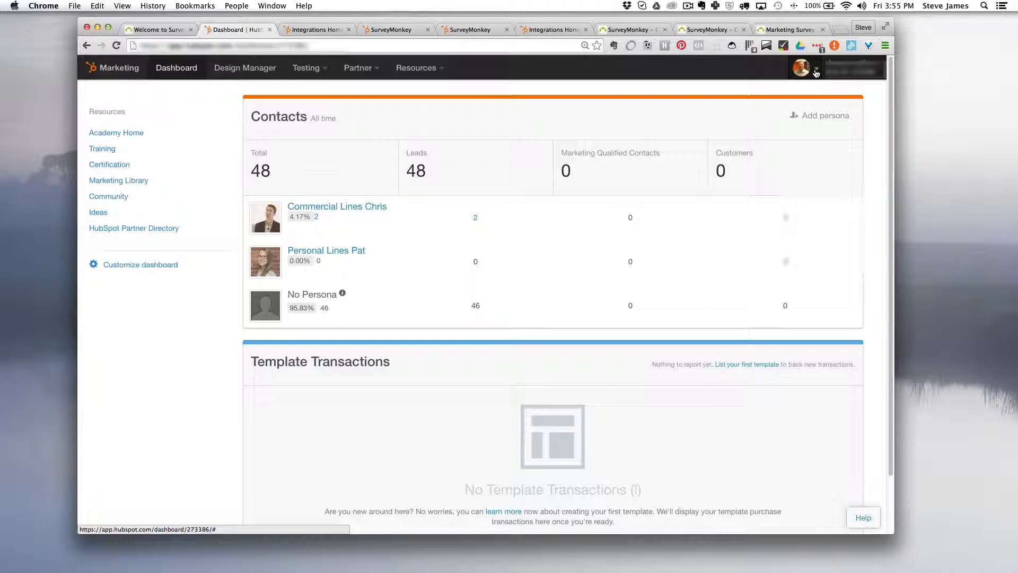
Open Integrations from the account menu and scroll down to SurveyMonkey
{"action": "left_click", "coordinate": [804, 67]}
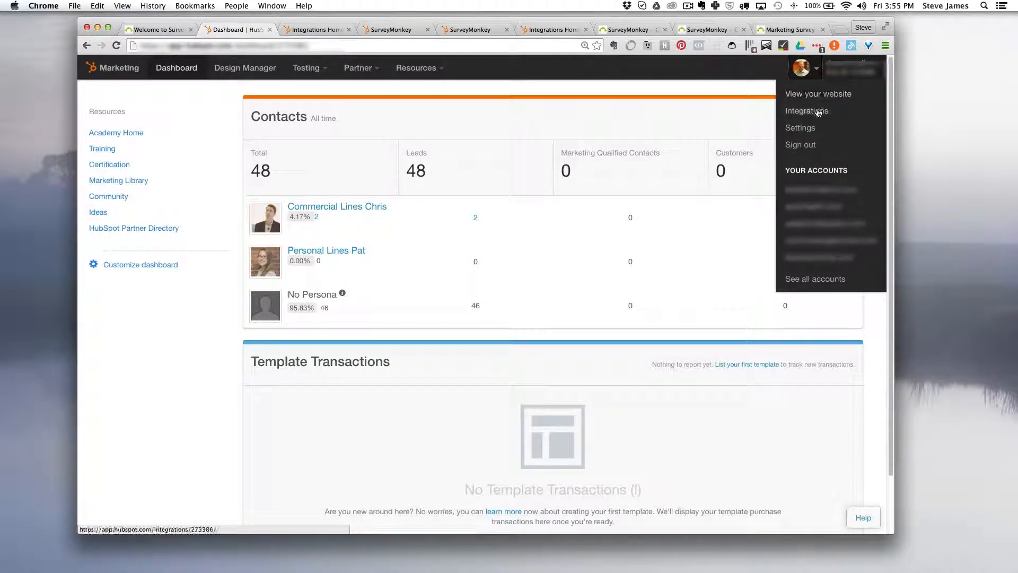
{"action": "mouse_move", "coordinate": [409, 54]}
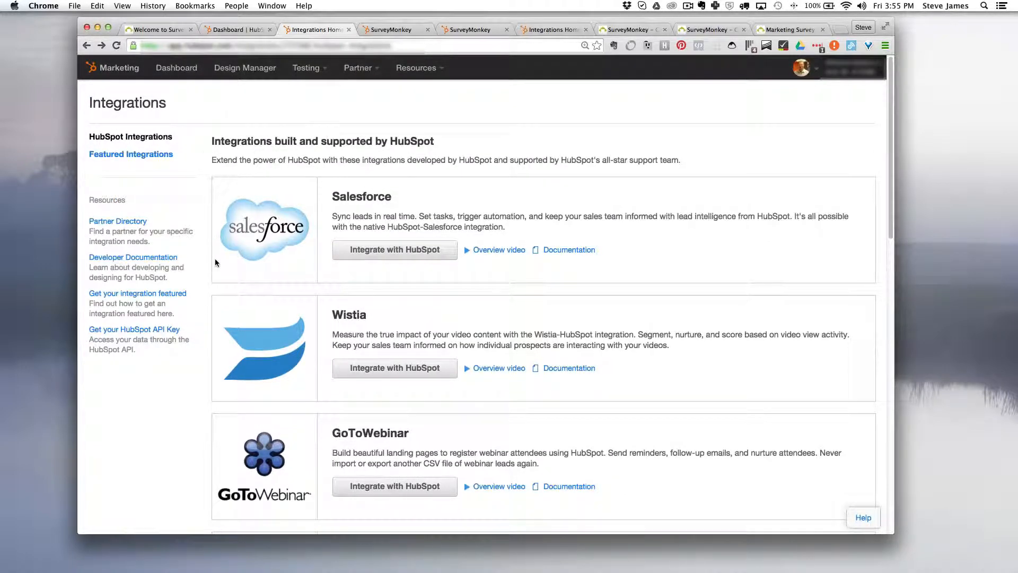
{"action": "scroll", "scroll_direction": "down", "scroll_amount": 3}
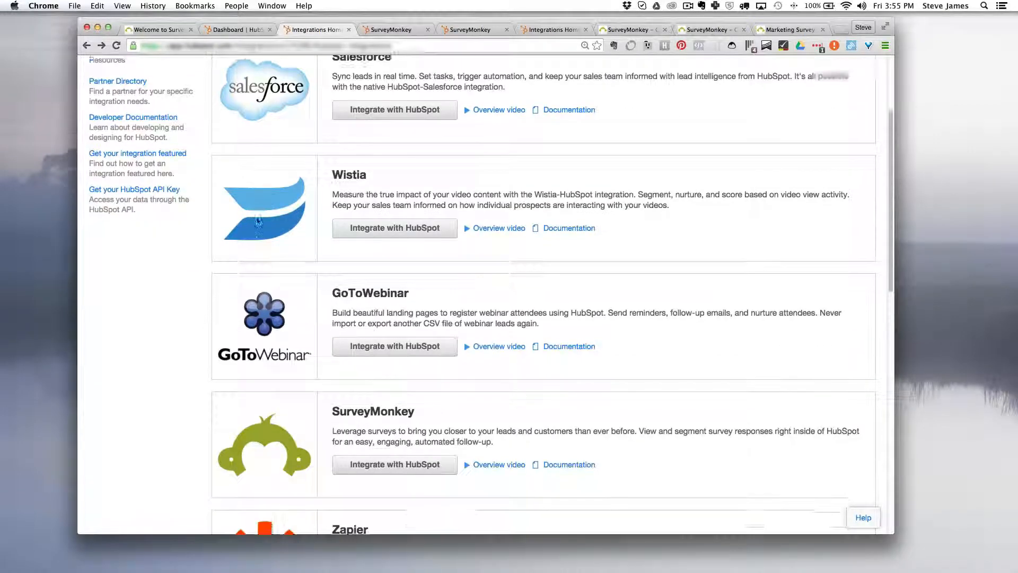
{"action": "scroll", "scroll_direction": "down", "scroll_amount": 3}
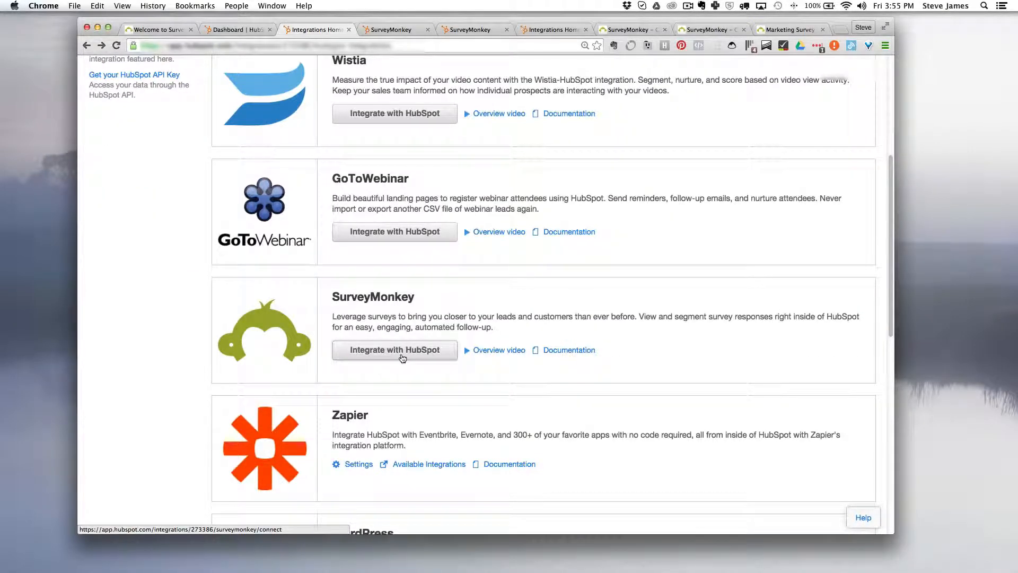
Start the SurveyMonkey integration, sign in to SurveyMonkey, and authorize HubSpot's access
{"action": "left_click", "coordinate": [394, 350]}
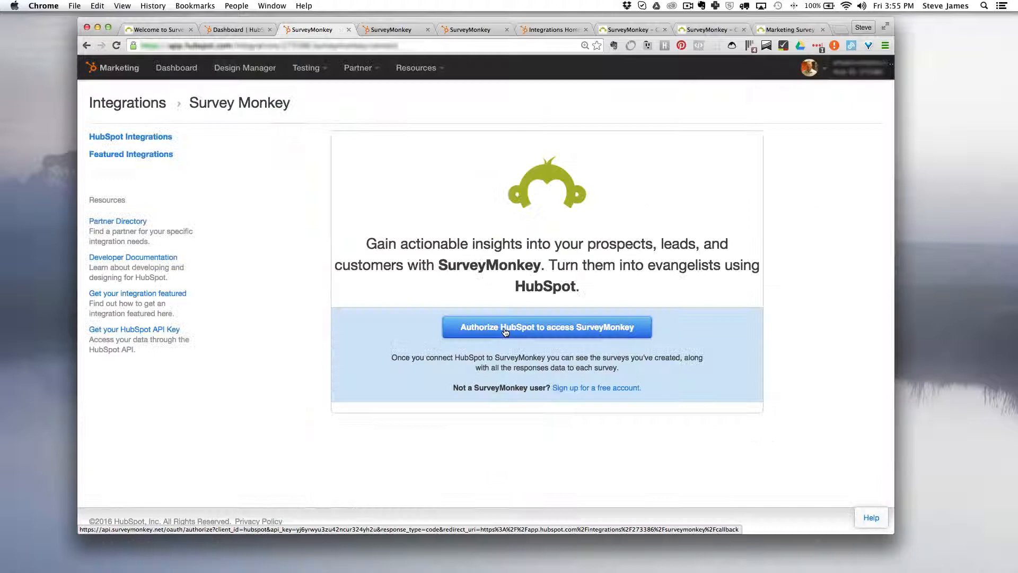
{"action": "left_click", "coordinate": [546, 327]}
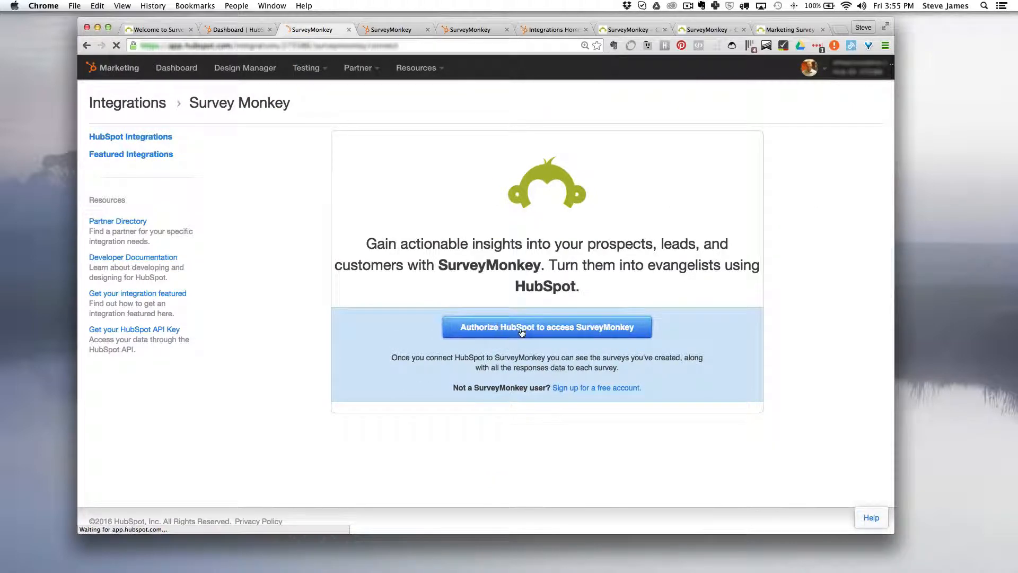
{"action": "left_click", "coordinate": [546, 327]}
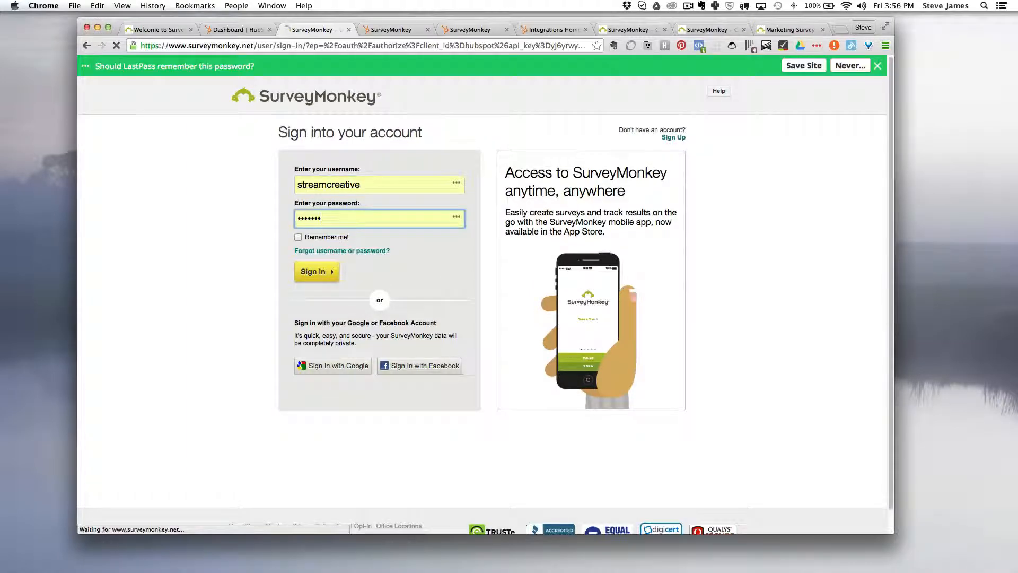
{"action": "left_click", "coordinate": [316, 272]}
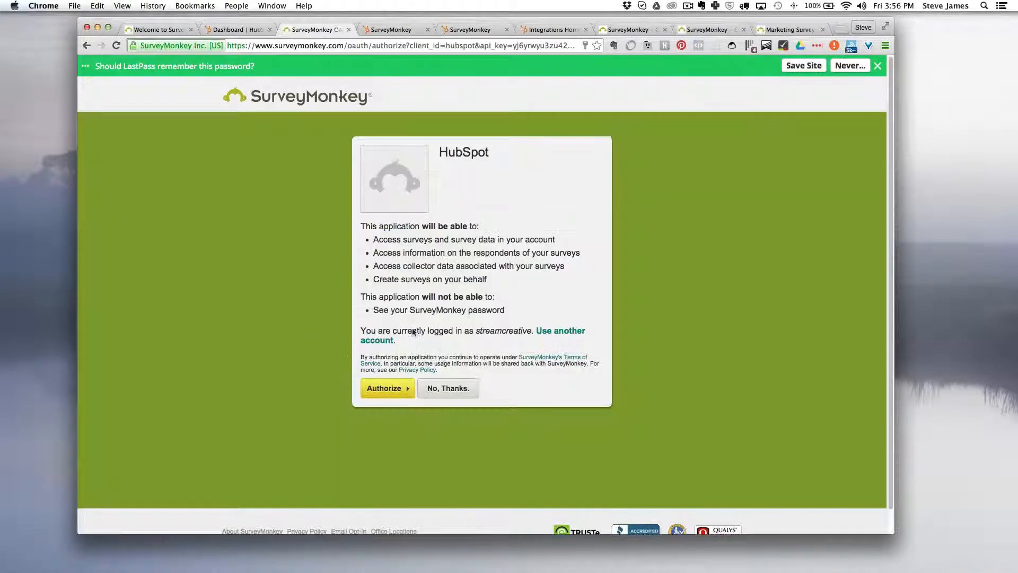
{"action": "mouse_move", "coordinate": [383, 429]}
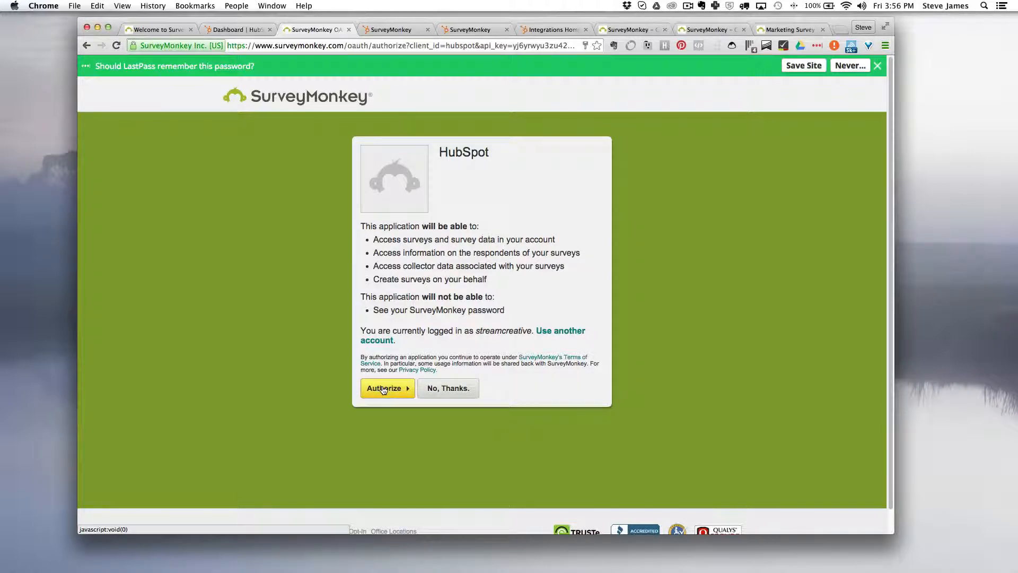
{"action": "left_click", "coordinate": [383, 388]}
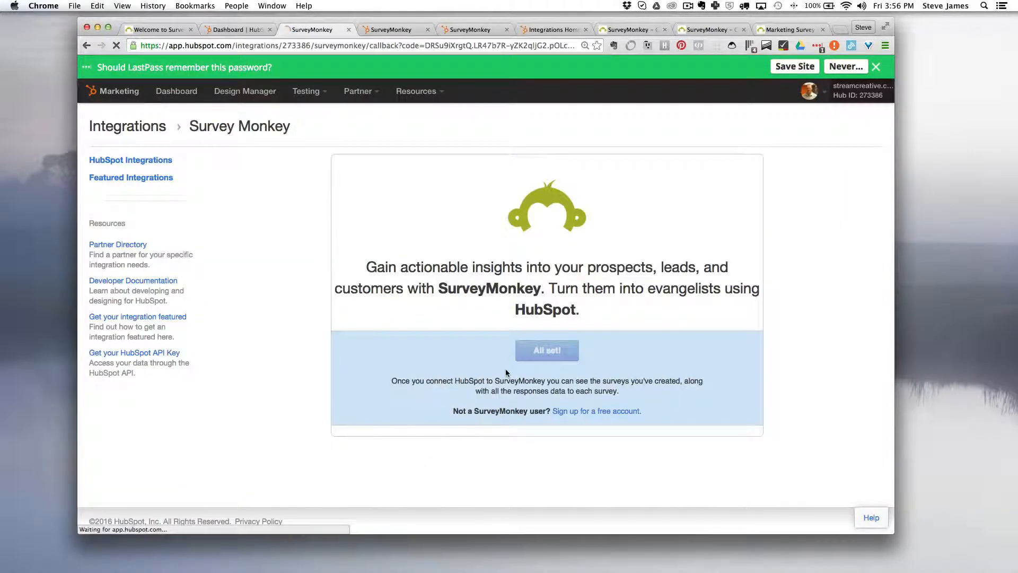
Confirm All set and turn Sync ON for Marketing Survey 2016 (Confidential)
{"action": "left_click", "coordinate": [546, 350]}
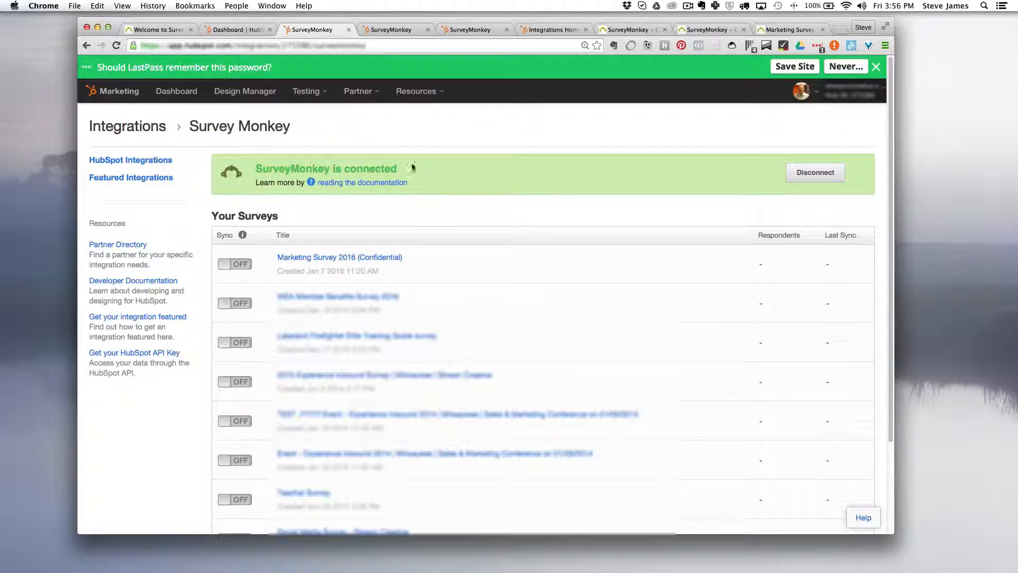
{"action": "mouse_move", "coordinate": [266, 284]}
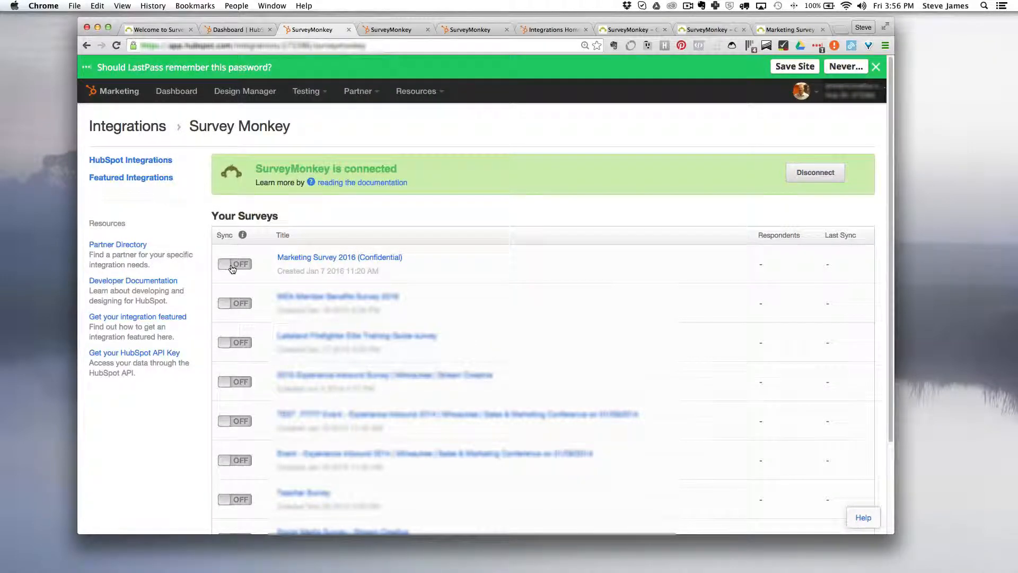
{"action": "left_click", "coordinate": [234, 264]}
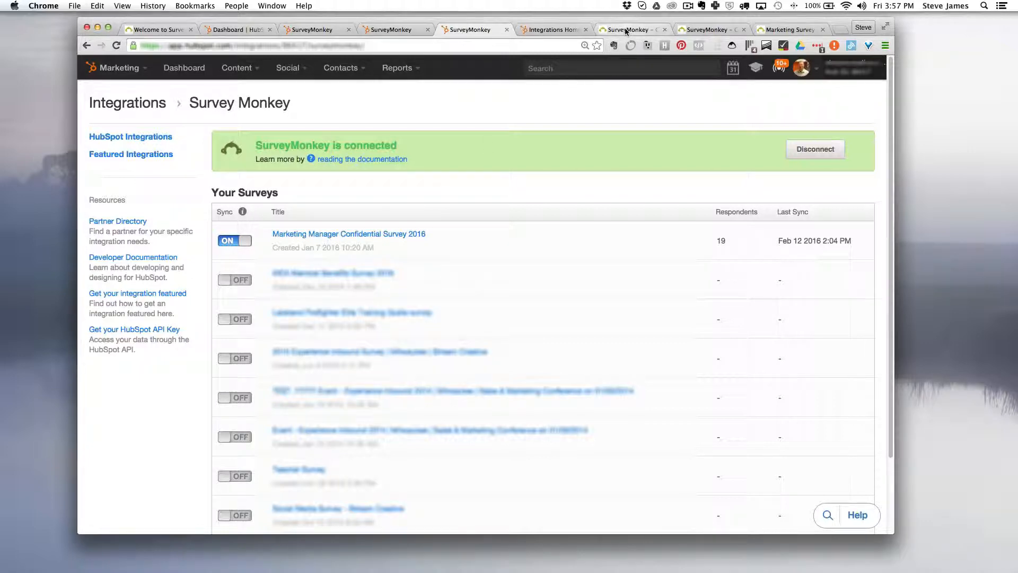
{"action": "mouse_move", "coordinate": [630, 29]}
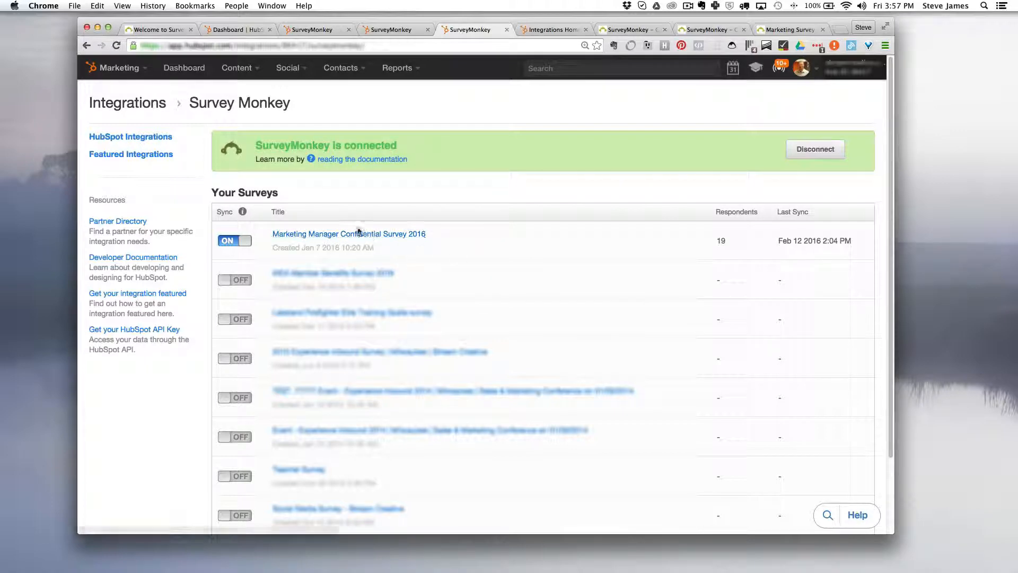
{"action": "mouse_move", "coordinate": [379, 197]}
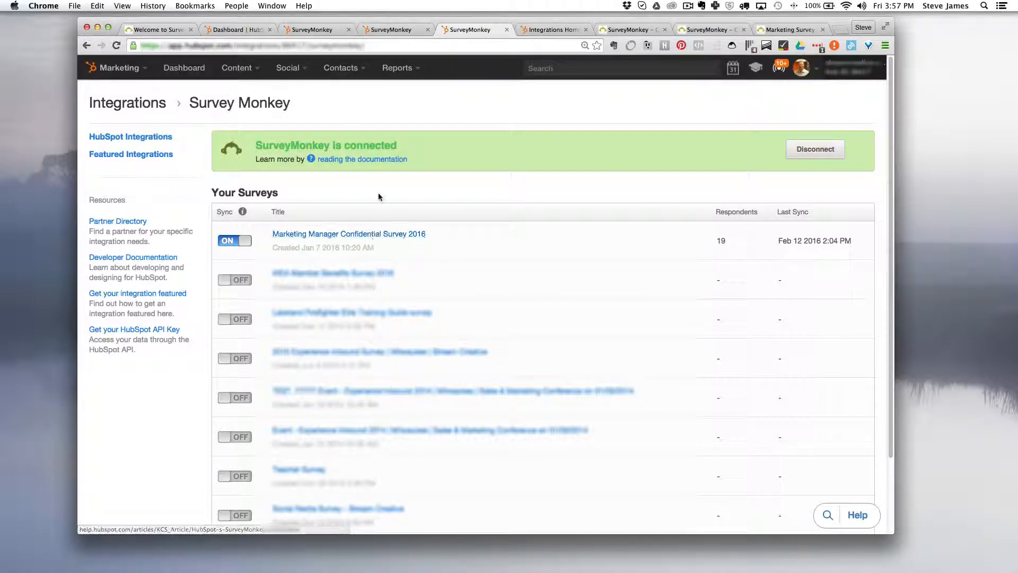
{"action": "mouse_move", "coordinate": [340, 68]}
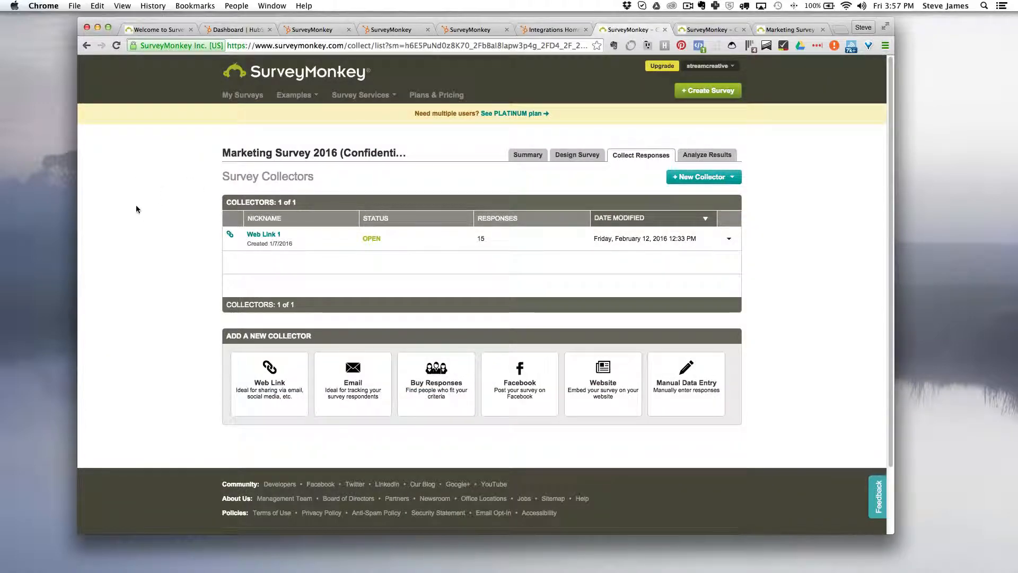
{"action": "mouse_move", "coordinate": [303, 240]}
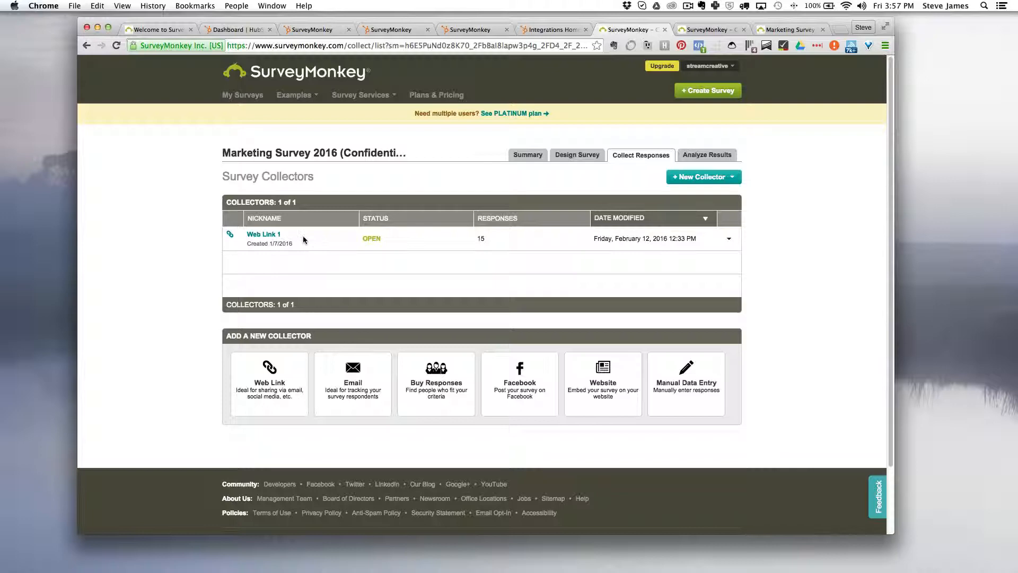
{"action": "mouse_move", "coordinate": [205, 219]}
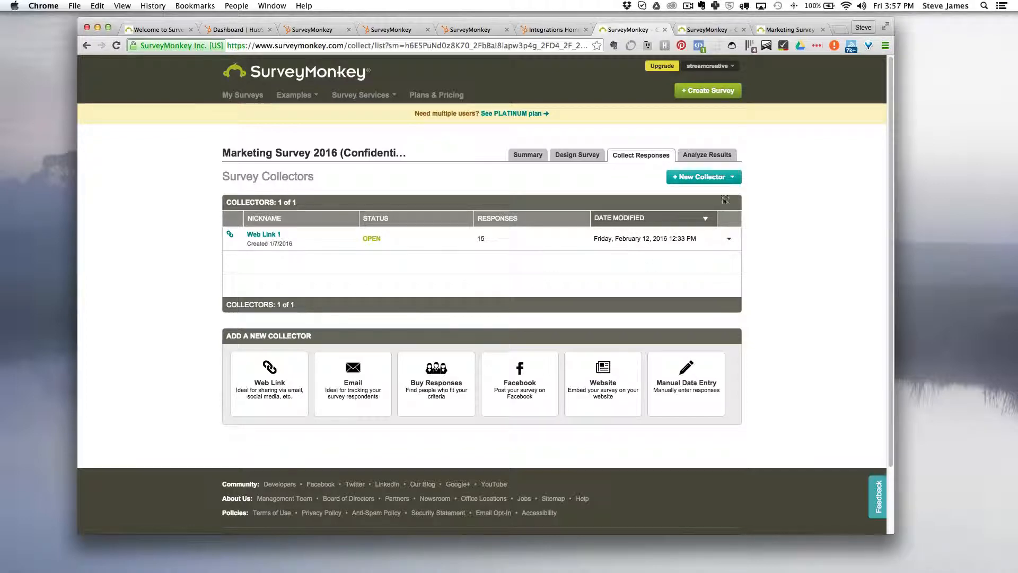
Open and close the New Collector dropdown on the survey's collectors page
{"action": "left_click", "coordinate": [703, 177]}
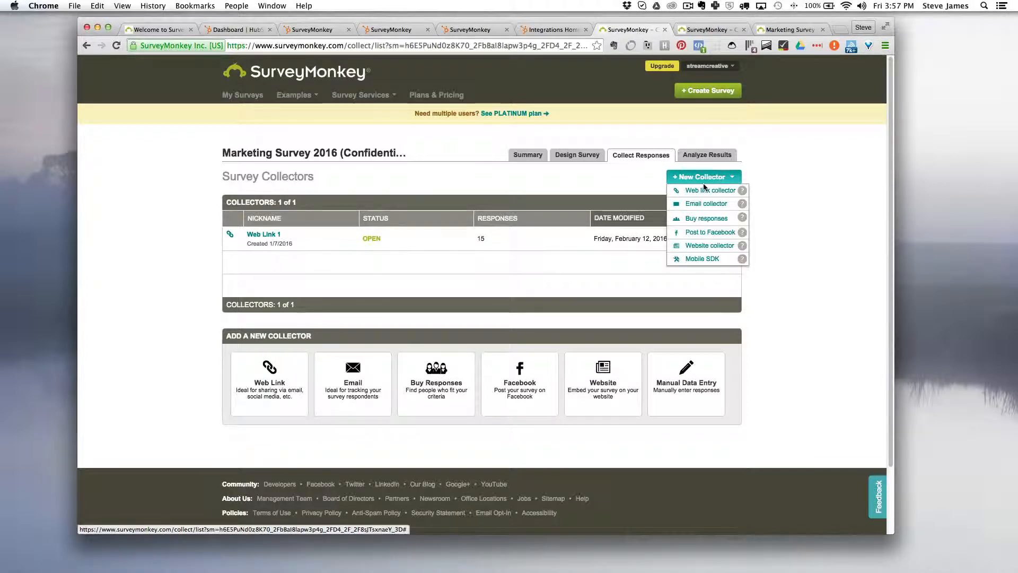
{"action": "mouse_move", "coordinate": [709, 203]}
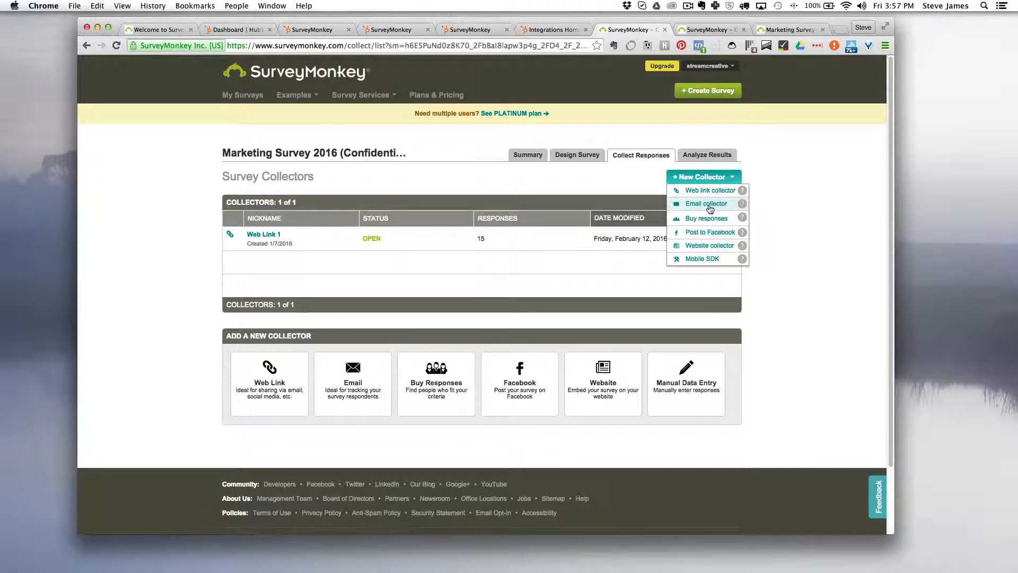
{"action": "mouse_move", "coordinate": [610, 184]}
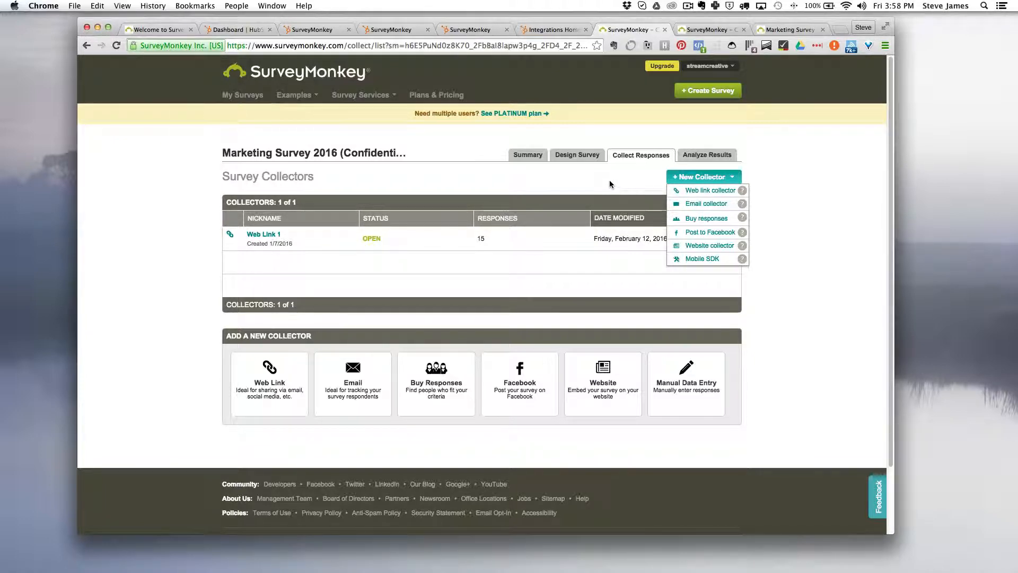
{"action": "mouse_move", "coordinate": [445, 180]}
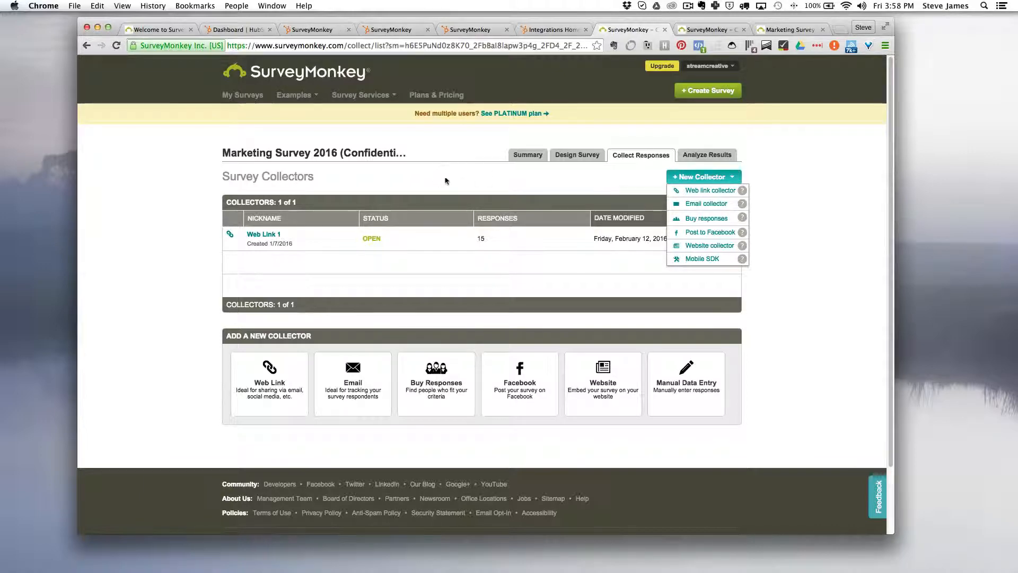
{"action": "left_click", "coordinate": [445, 181]}
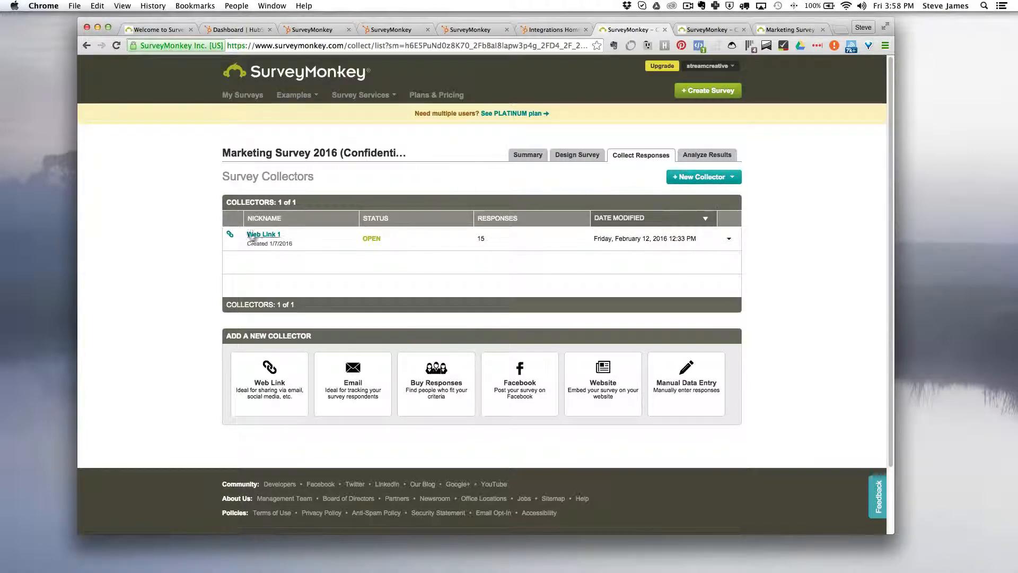
Open the Web Link 1 collector to view its shareable link and settings
{"action": "left_click", "coordinate": [263, 235]}
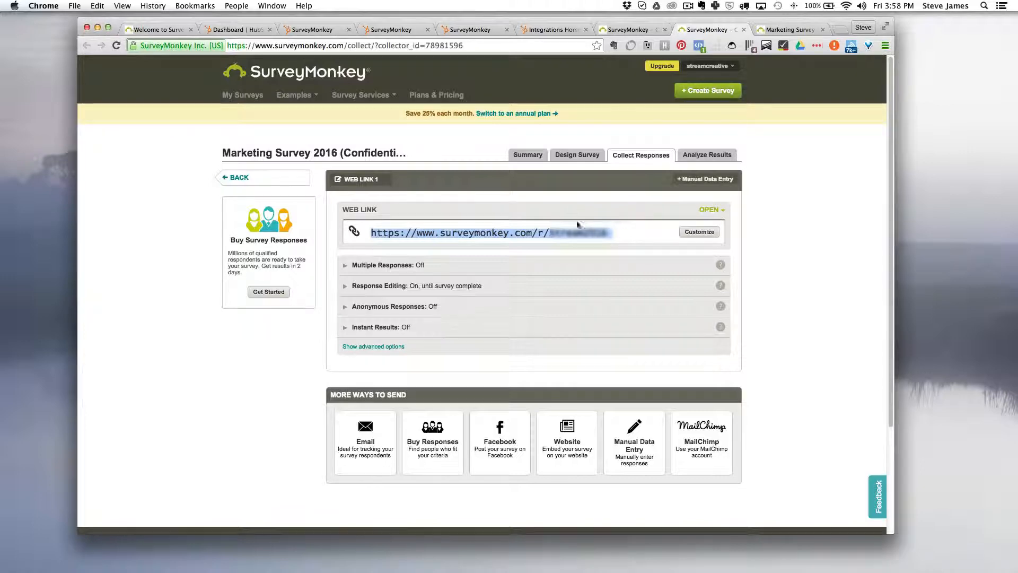
{"action": "mouse_move", "coordinate": [594, 239]}
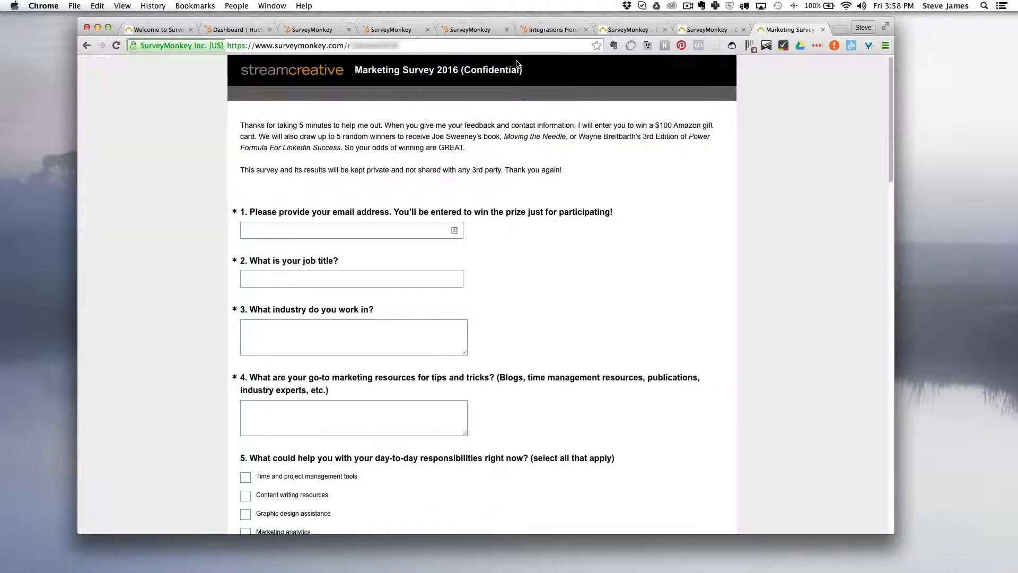
{"action": "mouse_move", "coordinate": [618, 215]}
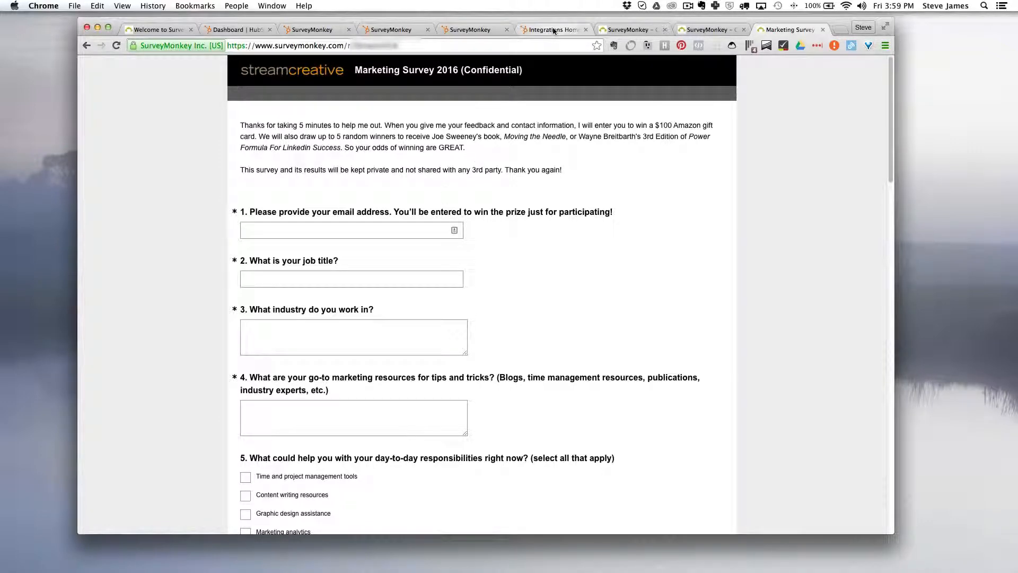
Go to HubSpot Contacts > Lists and begin a new smart list named 'Survey Monkey Test'
{"action": "left_click", "coordinate": [552, 29]}
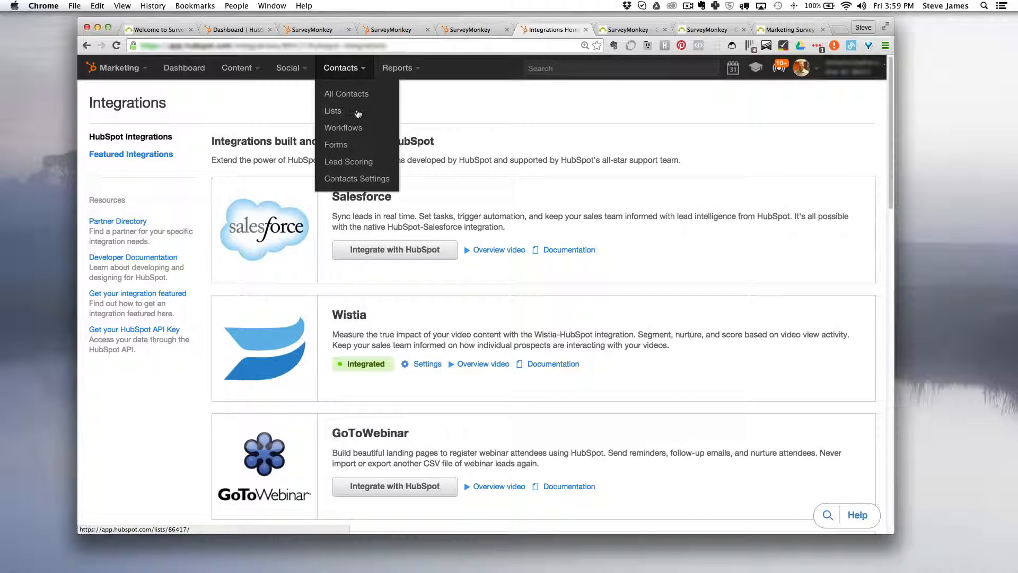
{"action": "left_click", "coordinate": [333, 110]}
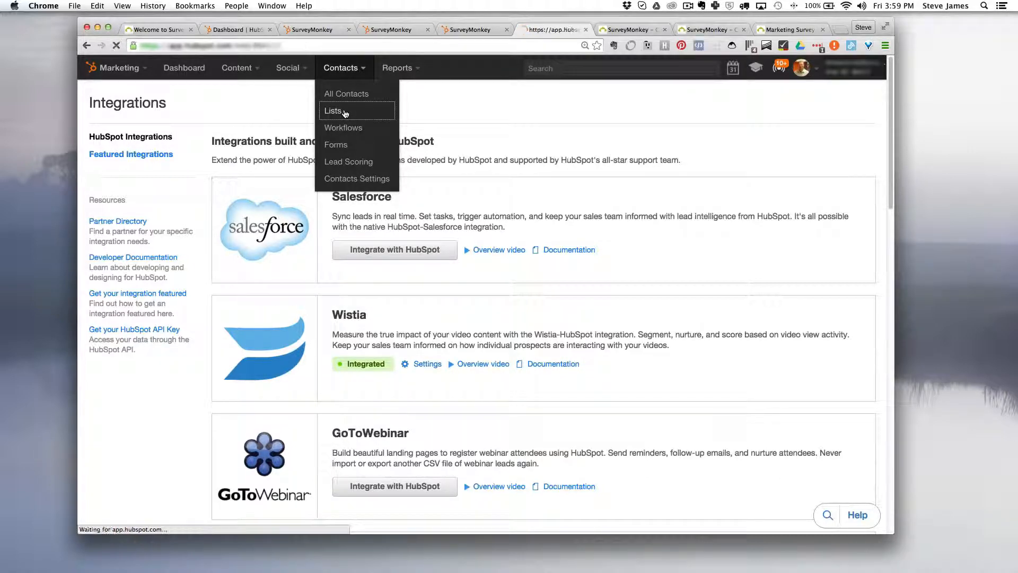
{"action": "left_click", "coordinate": [334, 110]}
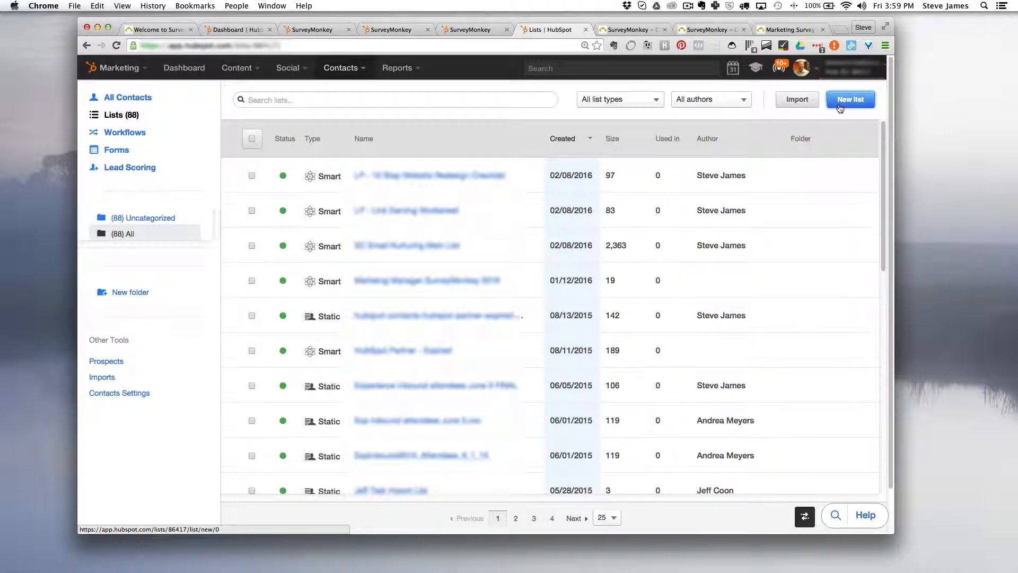
{"action": "left_click", "coordinate": [851, 100]}
{"action": "type", "text": "Survey Monkey Test"}
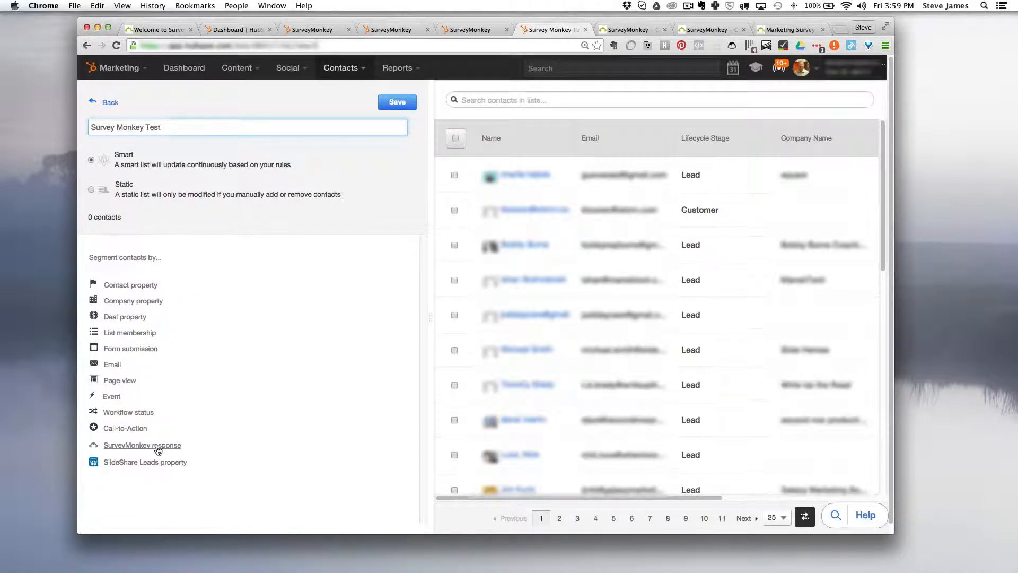
Add a SurveyMonkey response rule for Marketing Manager Confidential Survey 2016
{"action": "left_click", "coordinate": [141, 445]}
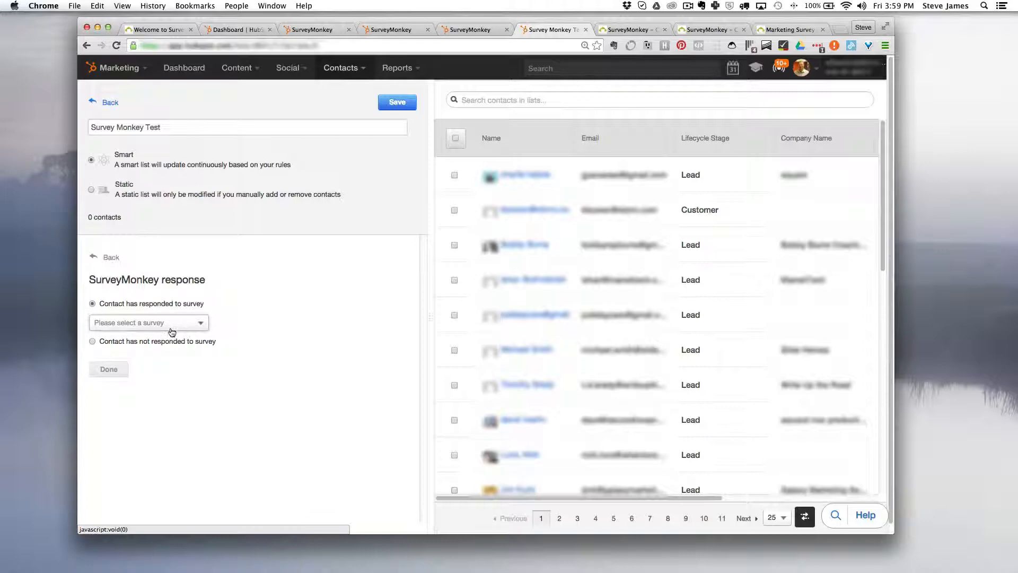
{"action": "left_click", "coordinate": [149, 322]}
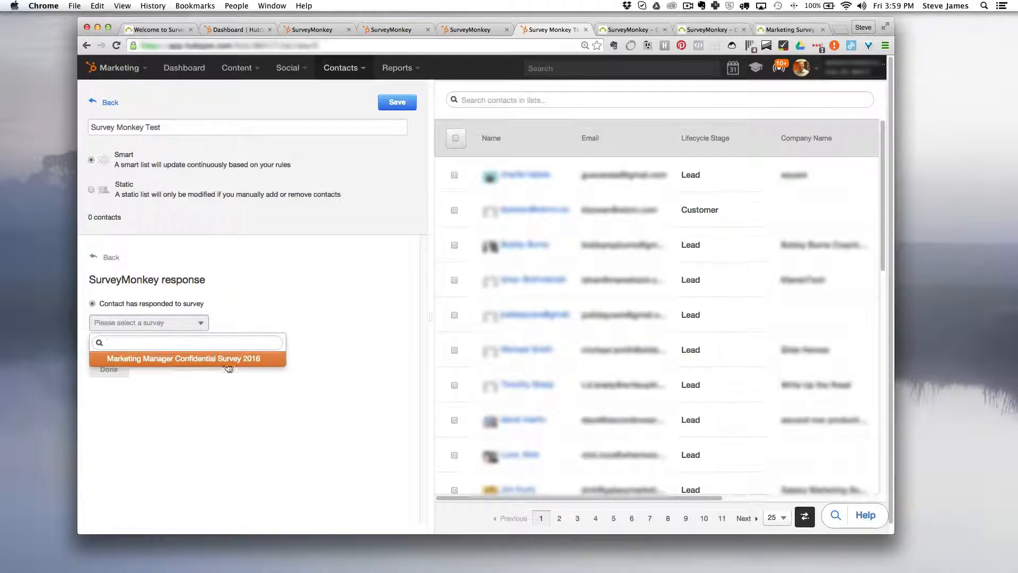
{"action": "mouse_move", "coordinate": [189, 358]}
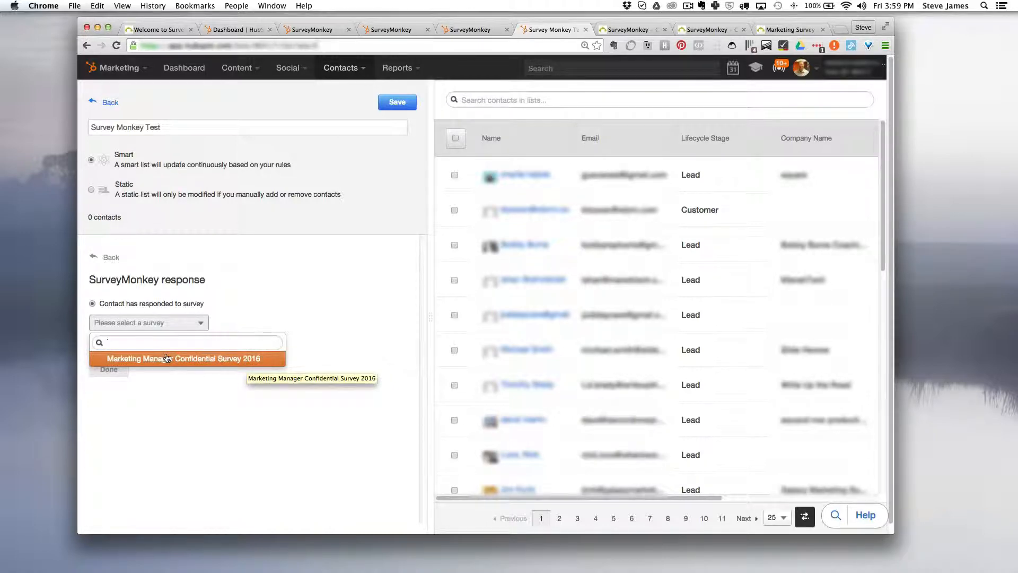
{"action": "left_click", "coordinate": [184, 358]}
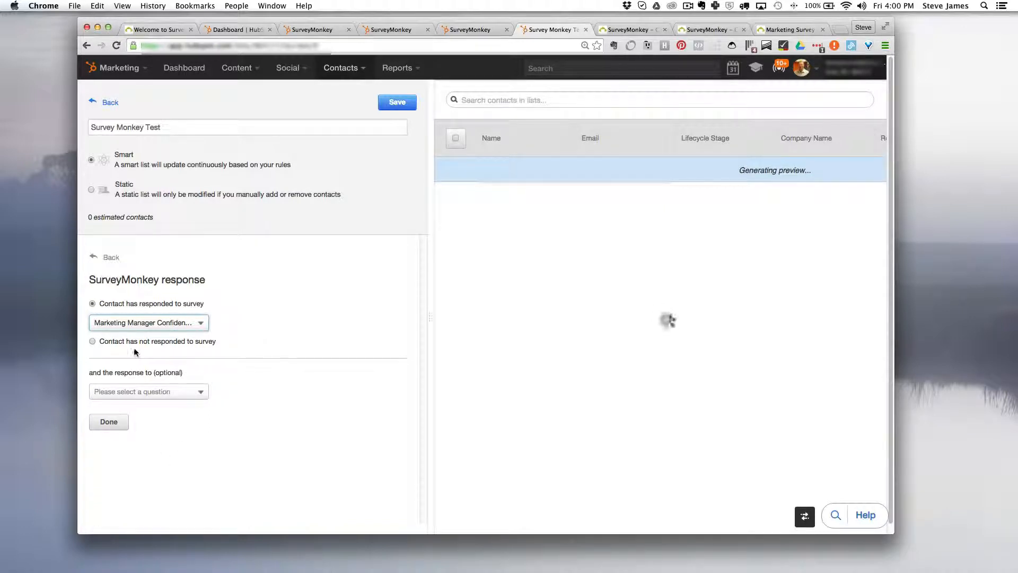
{"action": "mouse_move", "coordinate": [224, 296]}
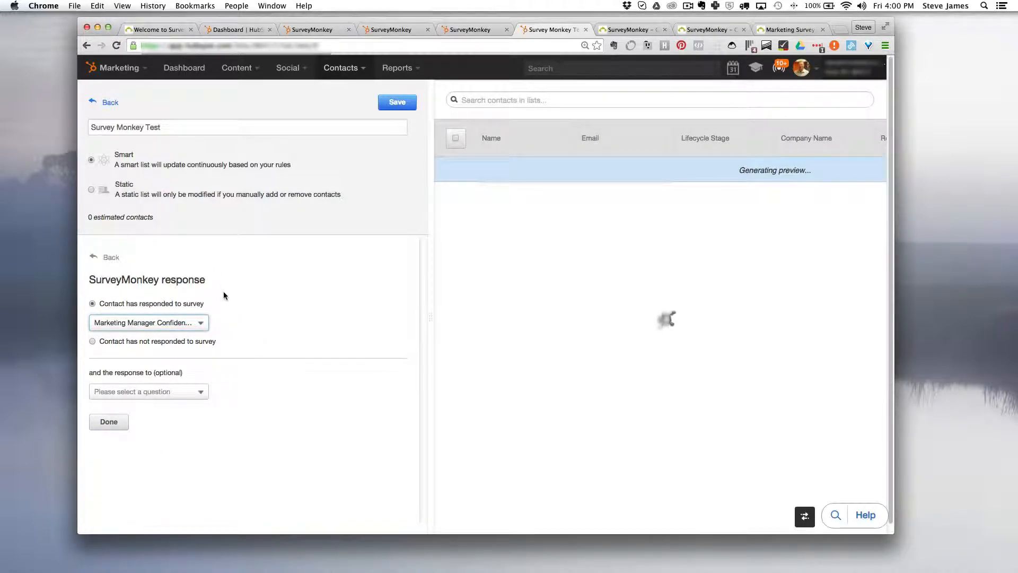
{"action": "mouse_move", "coordinate": [108, 422]}
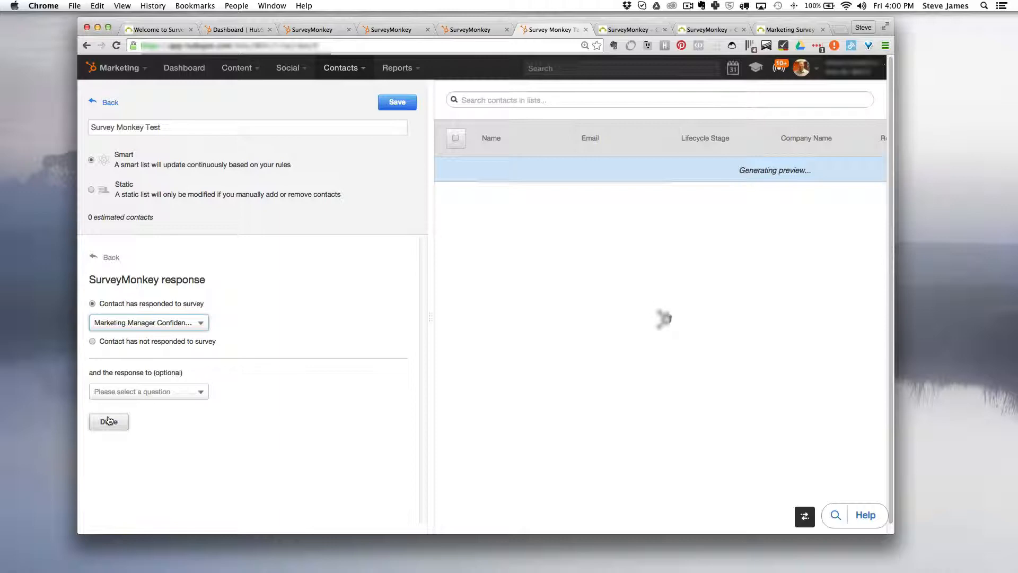
{"action": "left_click", "coordinate": [108, 422]}
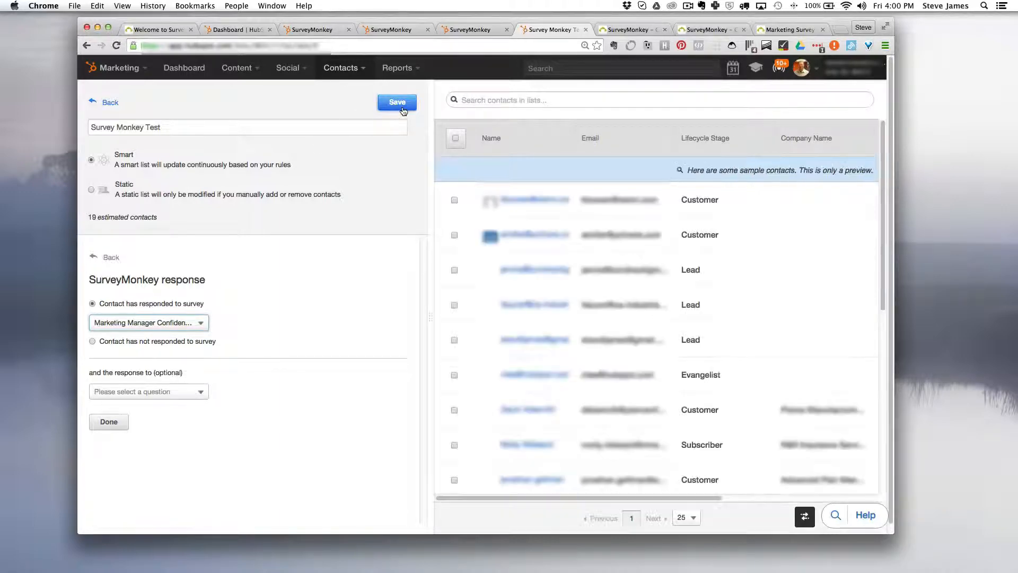
Save the 'Survey Monkey Test' list and reopen its survey-response rule for review
{"action": "left_click", "coordinate": [397, 102]}
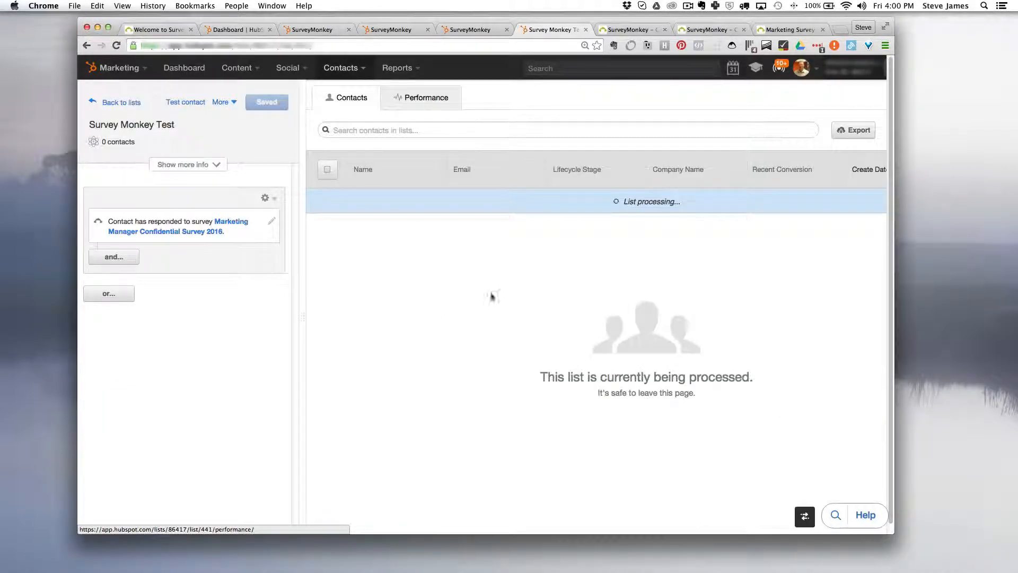
{"action": "mouse_move", "coordinate": [560, 328]}
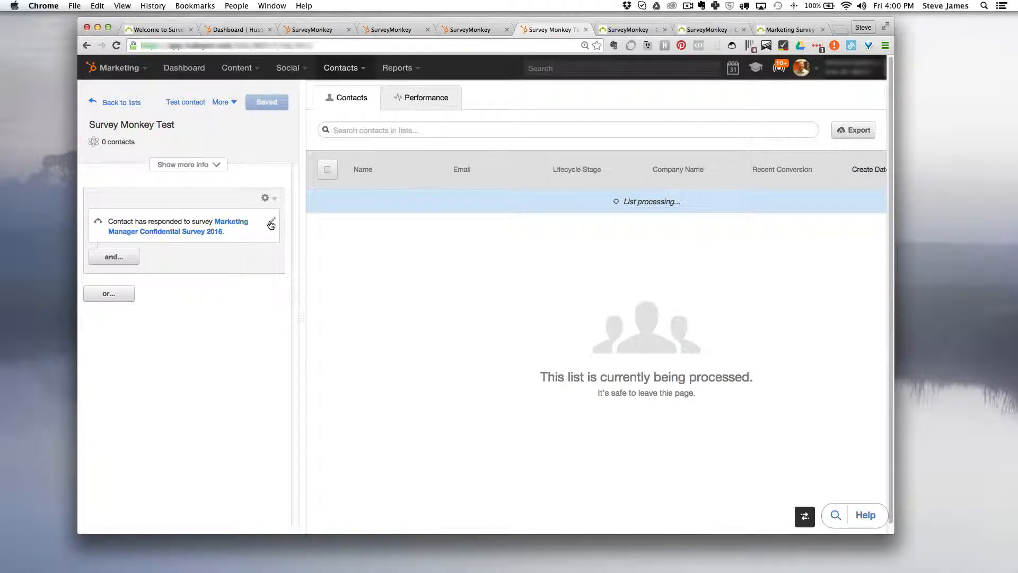
{"action": "left_click", "coordinate": [271, 224]}
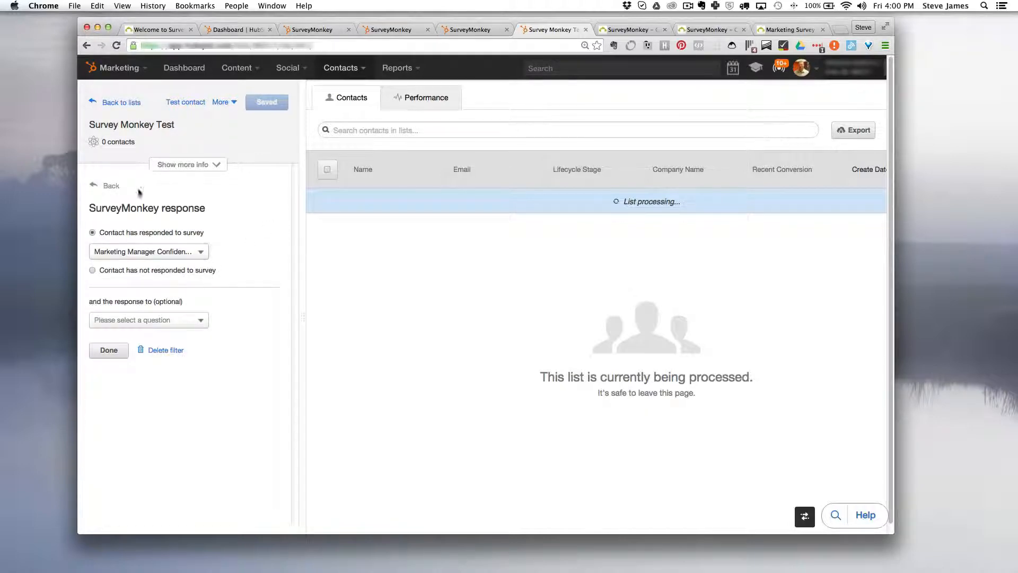
{"action": "left_click", "coordinate": [148, 251]}
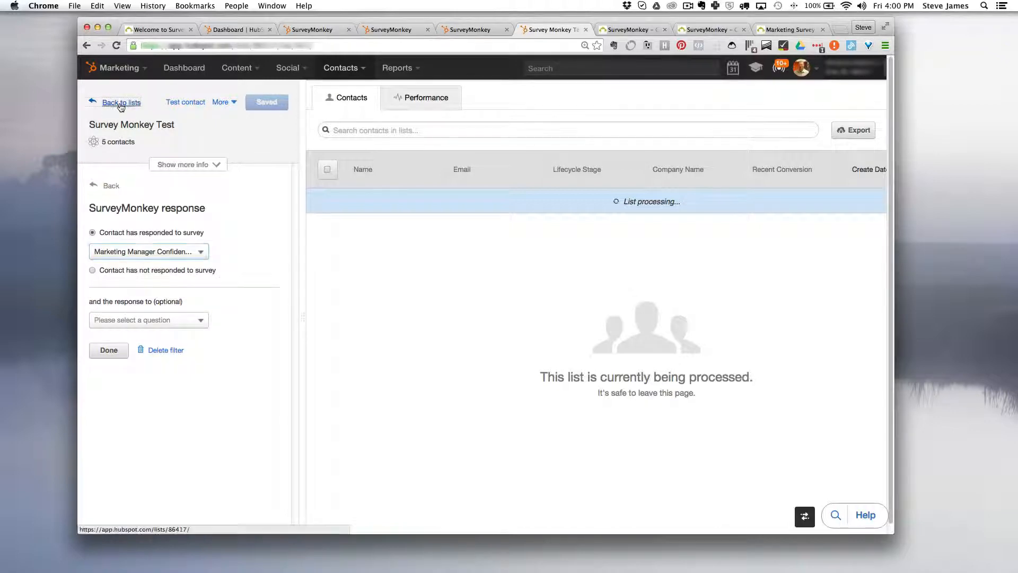
Go back to the contact lists overview showing 'Survey Monkey Test' at the top
{"action": "left_click", "coordinate": [121, 102]}
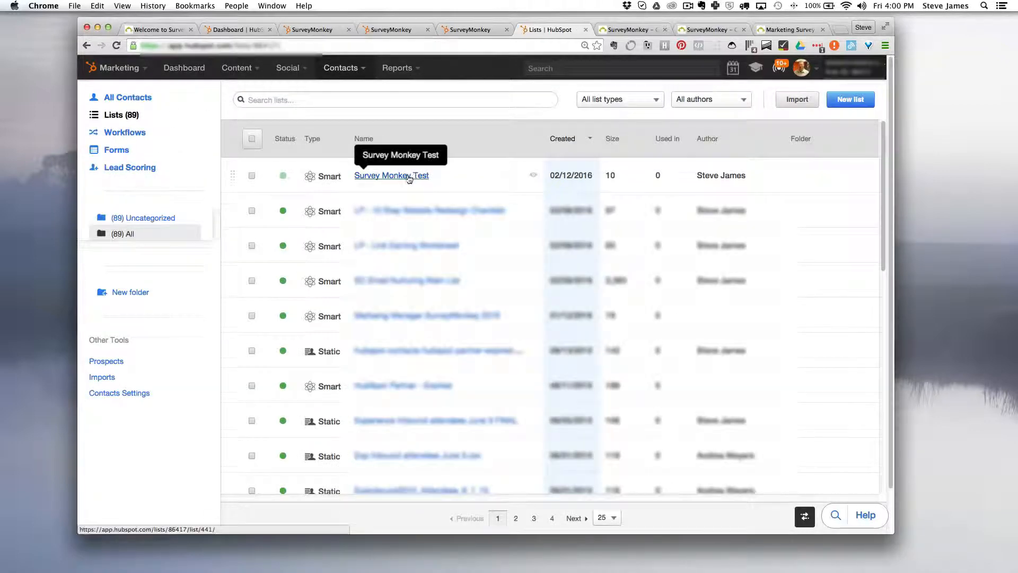
{"action": "mouse_move", "coordinate": [425, 182]}
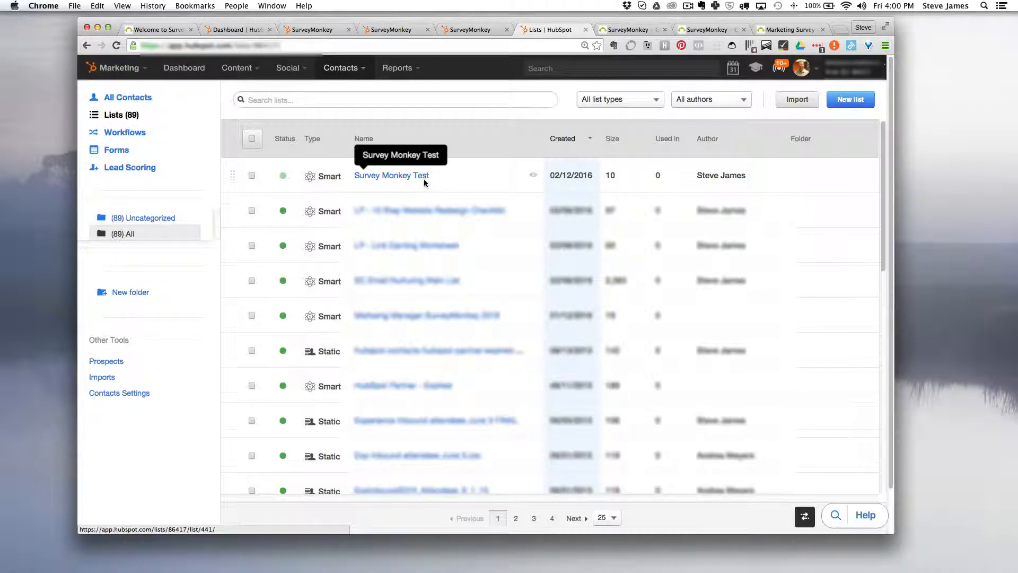
{"action": "mouse_move", "coordinate": [604, 182]}
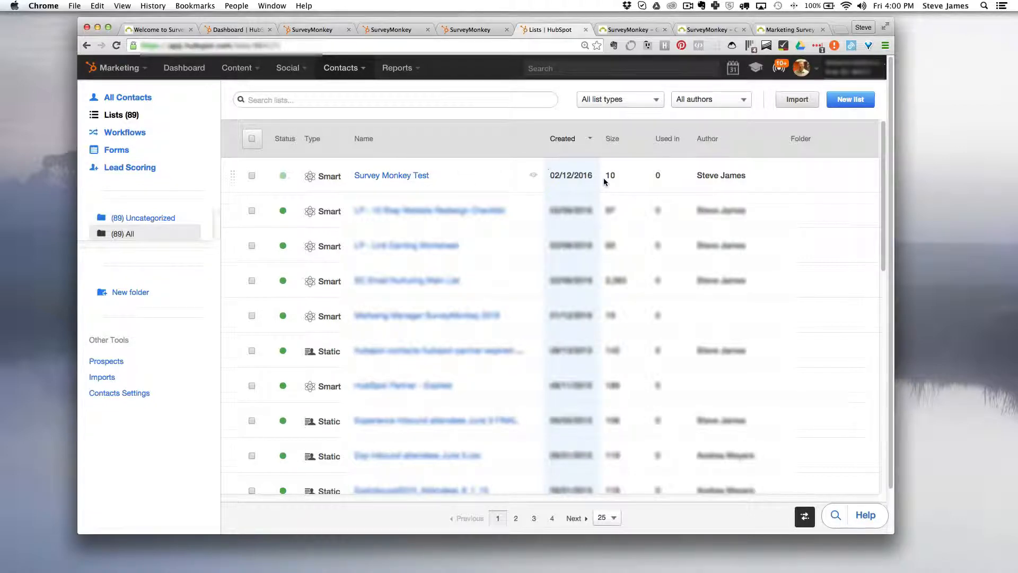
{"action": "mouse_move", "coordinate": [595, 168]}
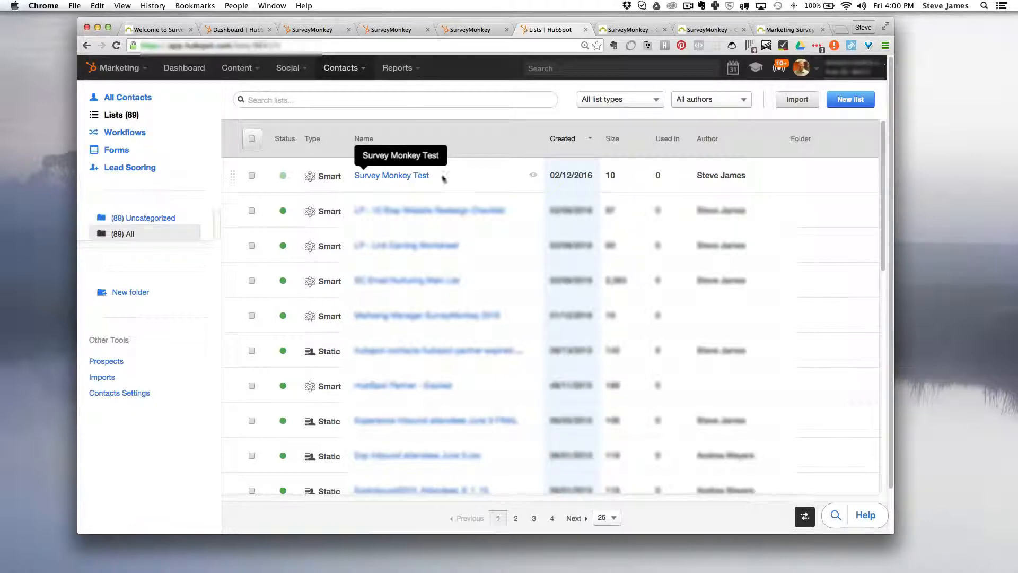
{"action": "mouse_move", "coordinate": [283, 175]}
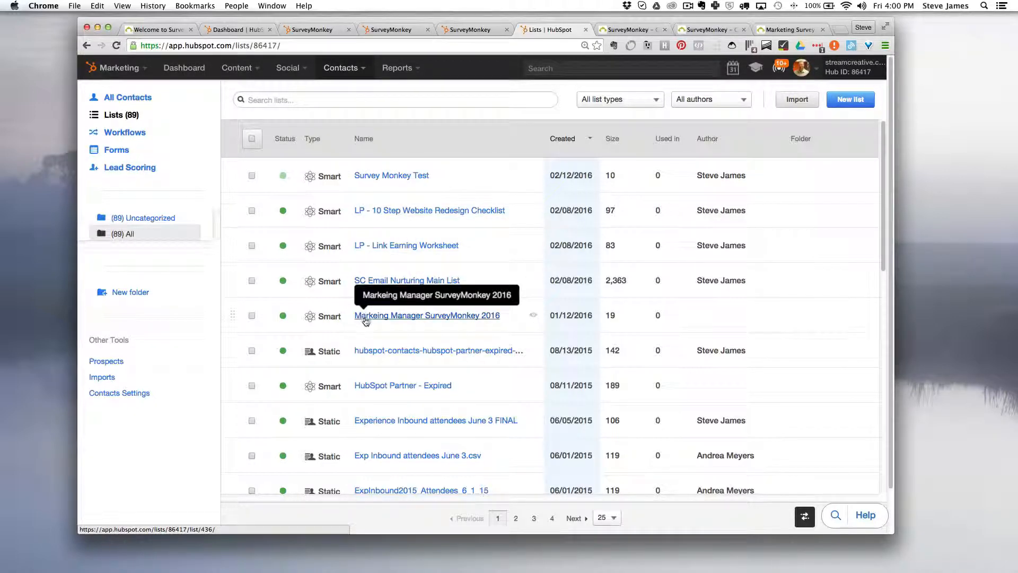
View the 19-contact 'Markeing Manager SurveyMonkey 2016' list, then the Academy's 'Create a Survey' page
{"action": "left_click", "coordinate": [427, 315]}
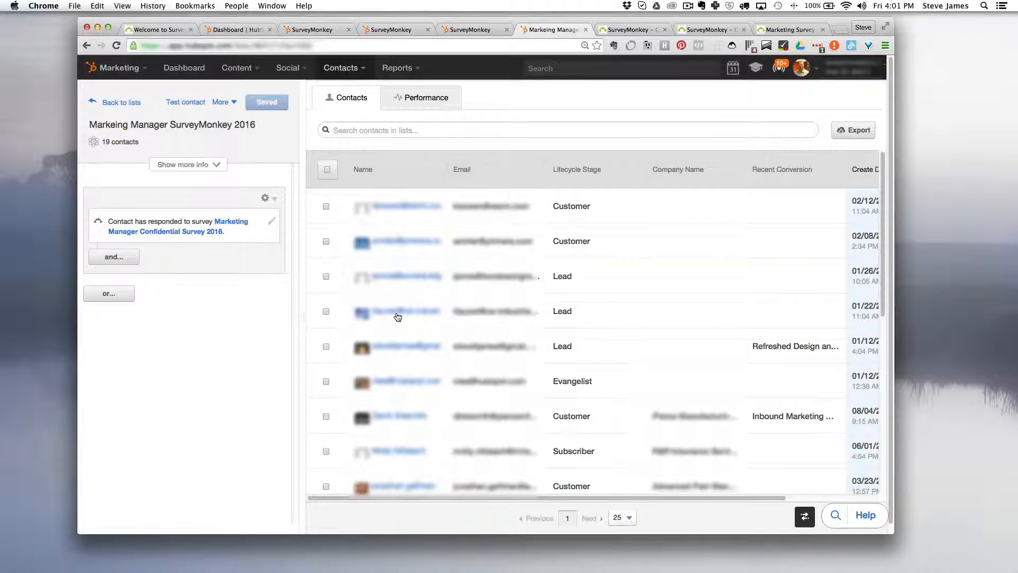
{"action": "mouse_move", "coordinate": [397, 316]}
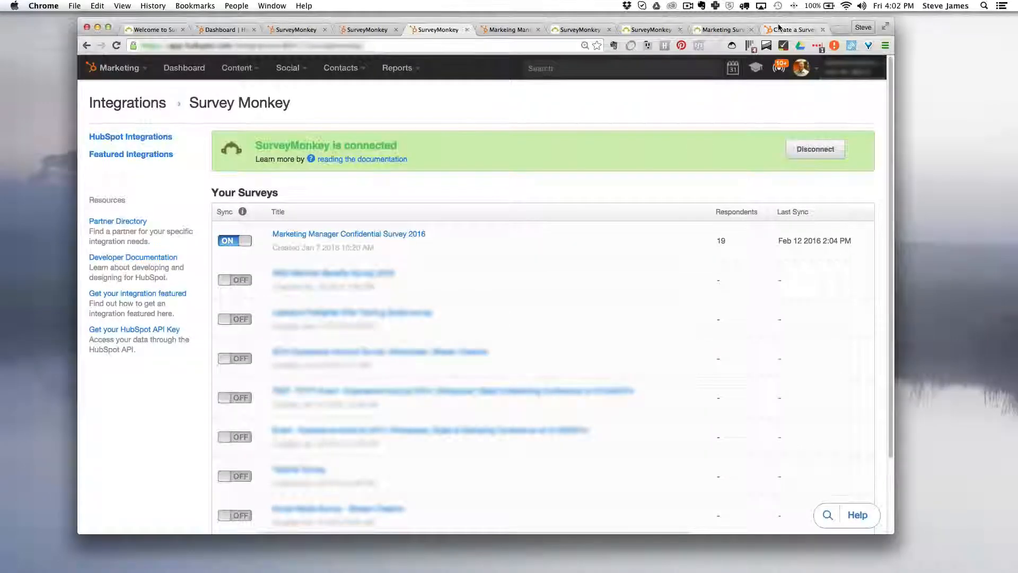
{"action": "left_click", "coordinate": [794, 29]}
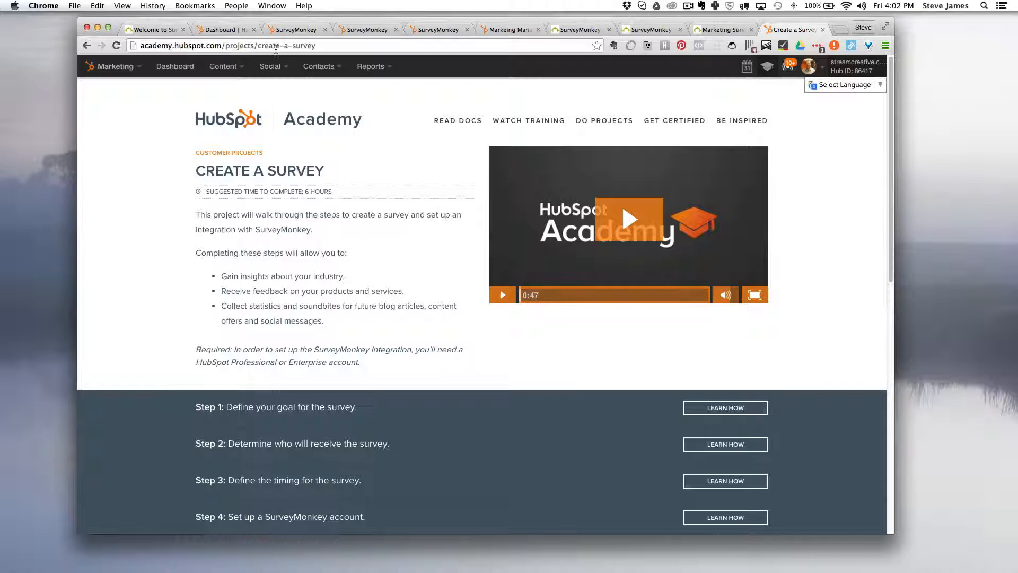